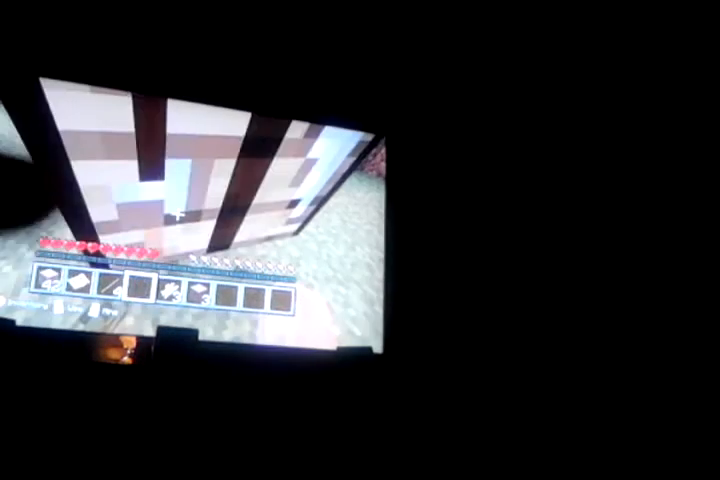
Open the crafting menu to view the stone sword recipe in the tools tab
key("e")
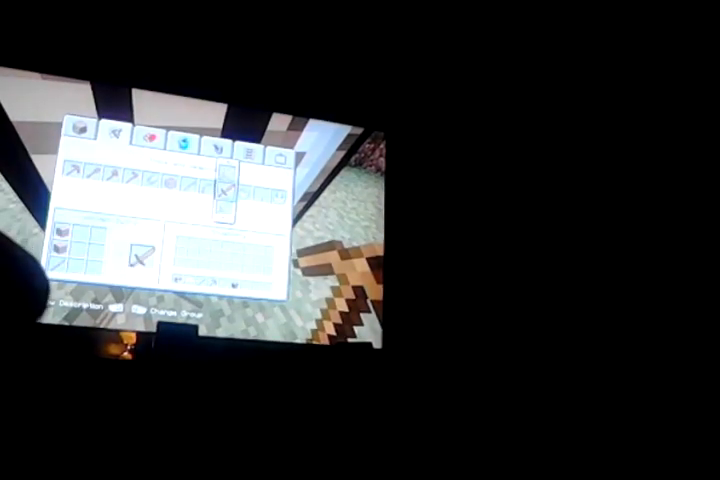